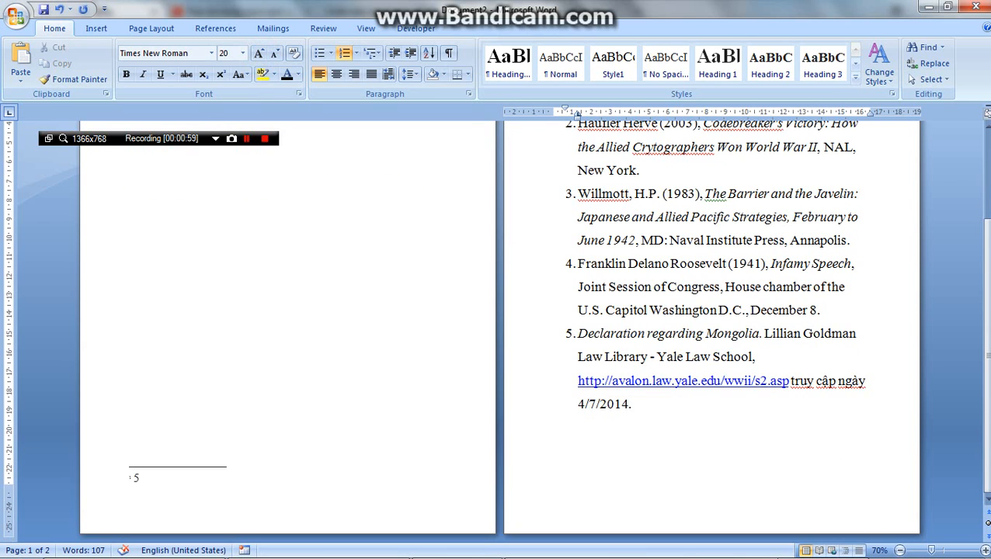
Remove the old footnote mark so page one's first sentence ends without a footnote.
left_click_drag(578, 333, 638, 413)
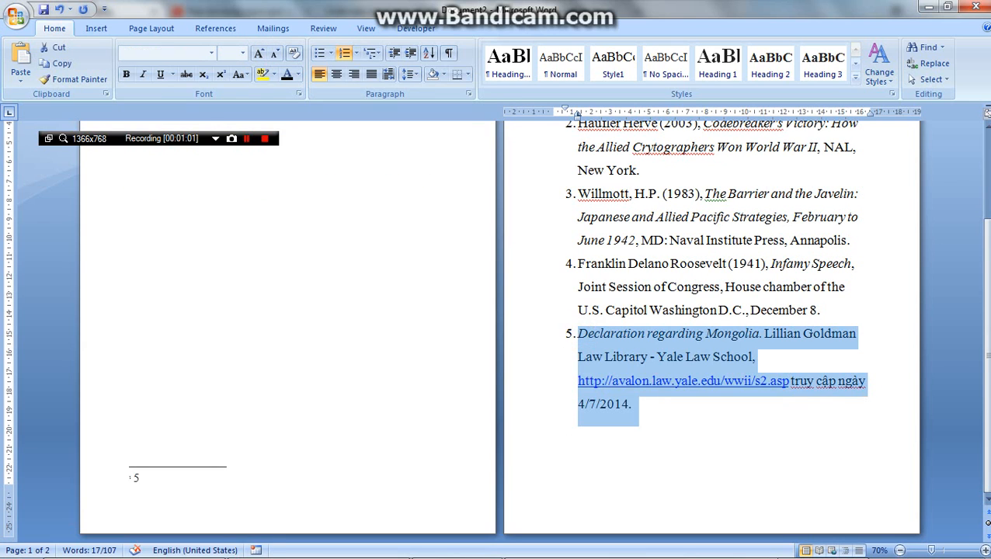
left_click(183, 490)
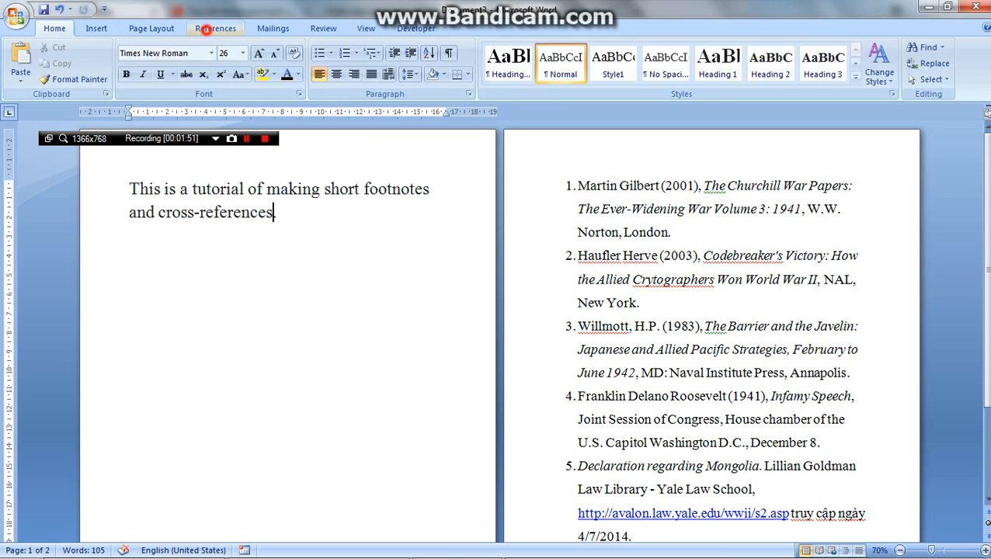
Insert footnote 1 after the tutorial sentence and make its number full-size, not superscript.
left_click(215, 28)
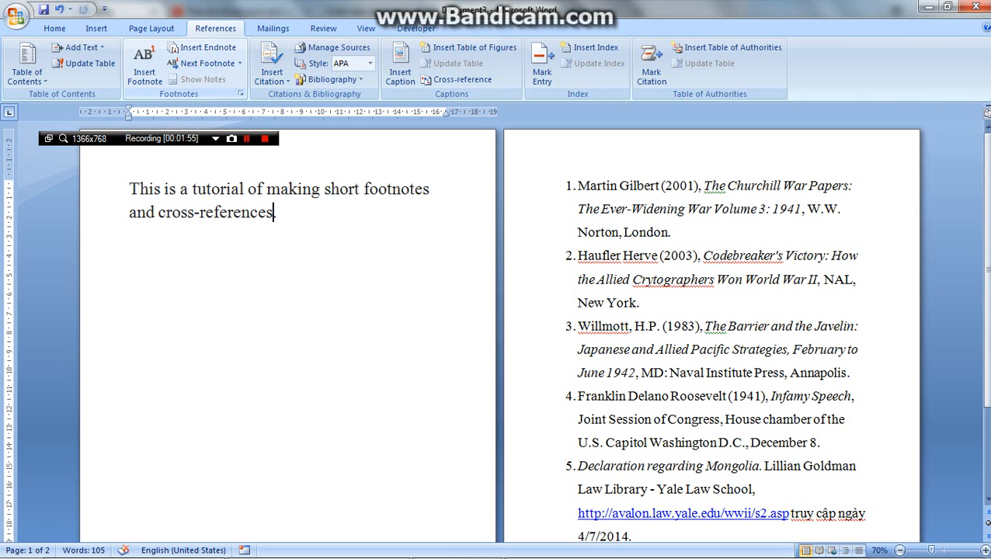
type(".")
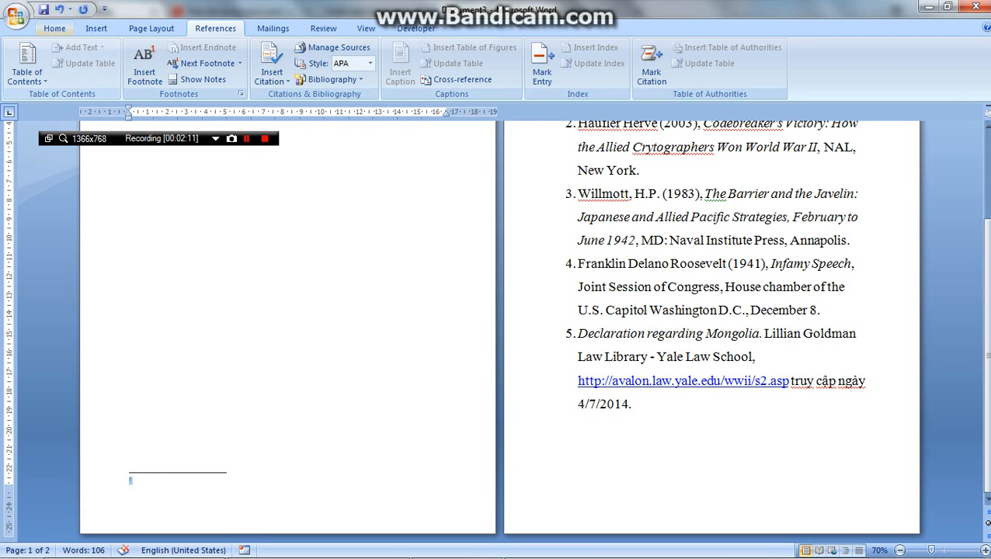
left_click(54, 27)
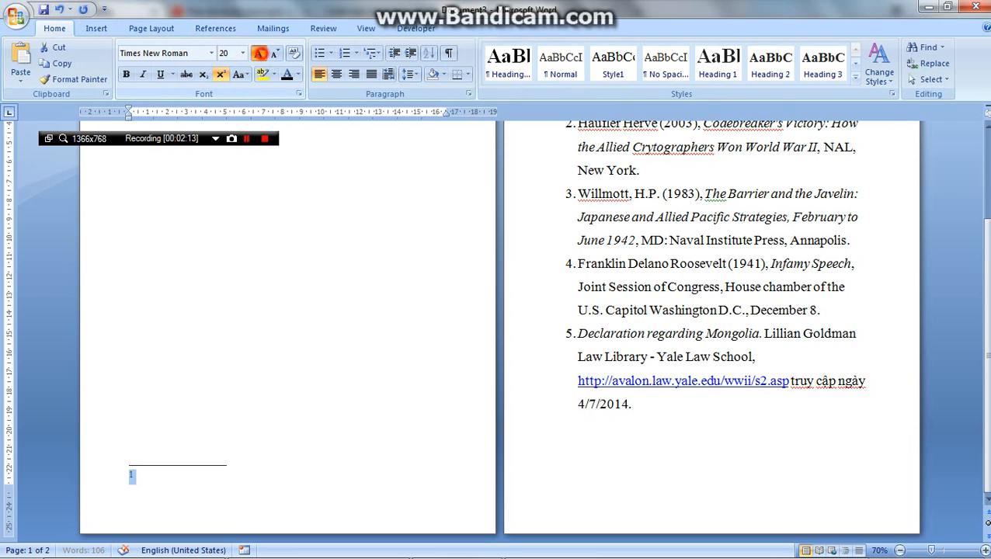
left_click(225, 53)
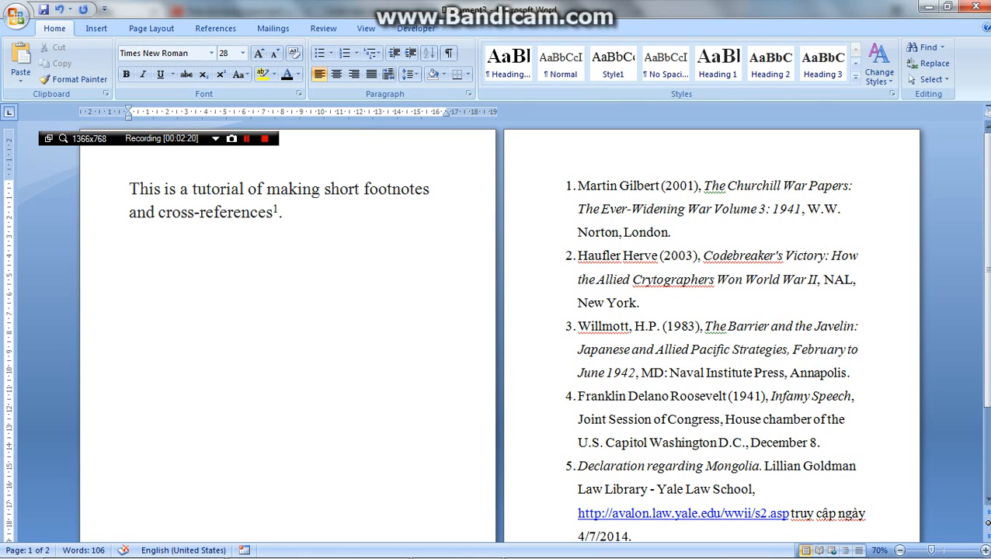
scroll("down", 3)
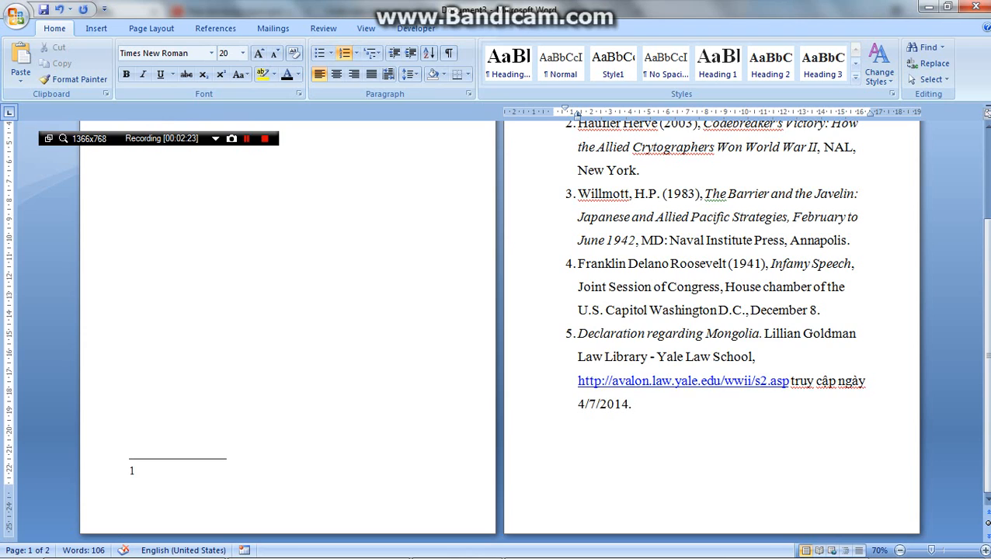
left_click_drag(578, 333, 632, 404)
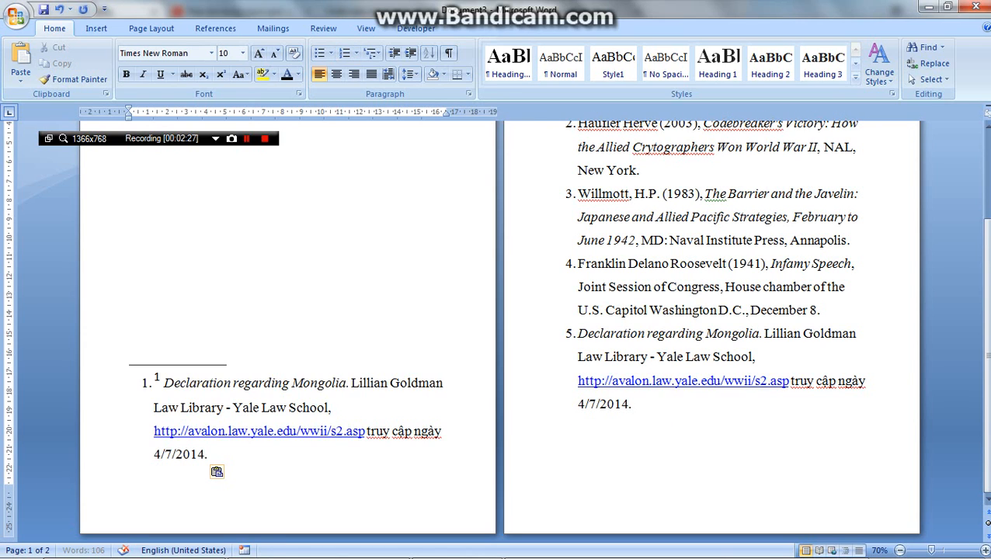
left_click_drag(160, 383, 208, 454)
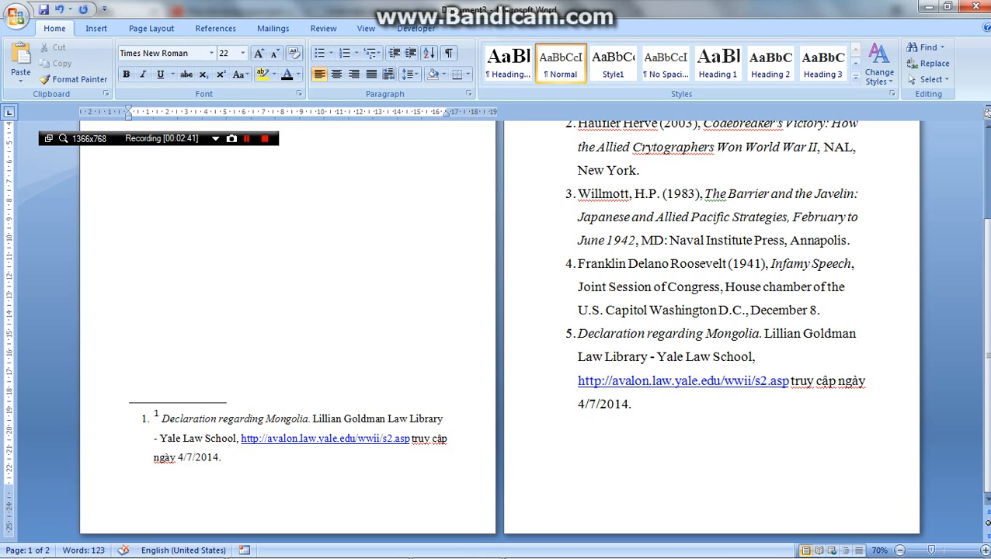
left_click_drag(159, 418, 221, 458)
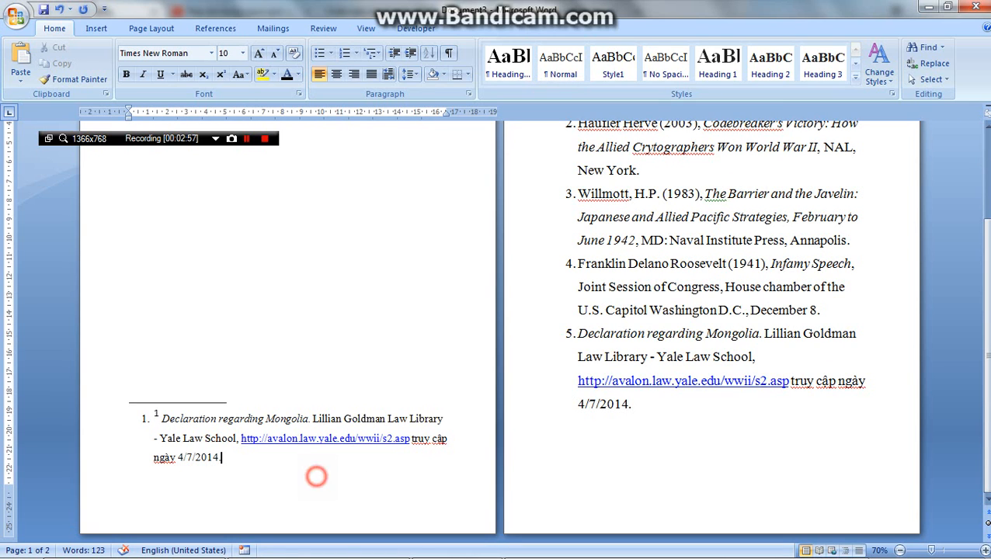
left_click_drag(155, 419, 221, 458)
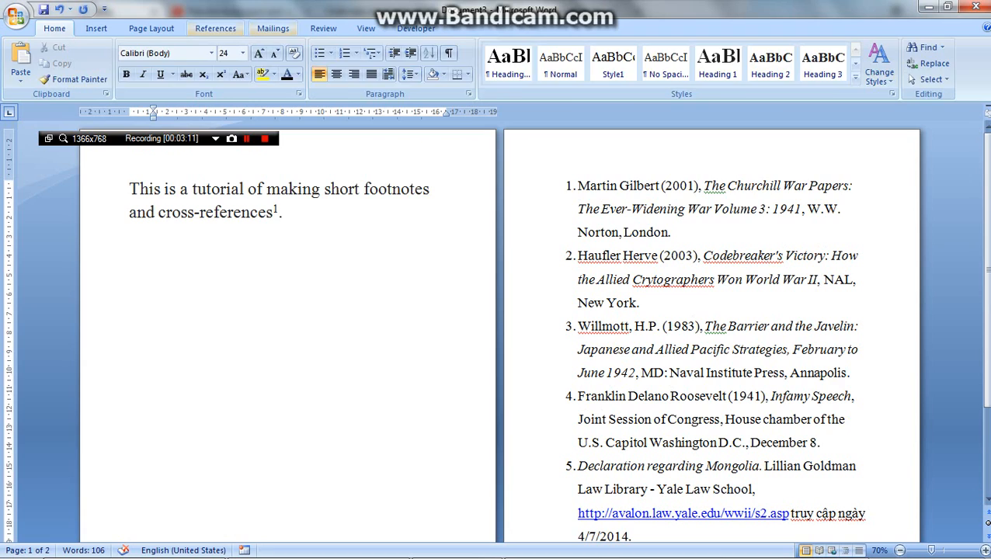
Start a cross-reference from footnote 1 with Numbered item as the reference type.
left_click(215, 28)
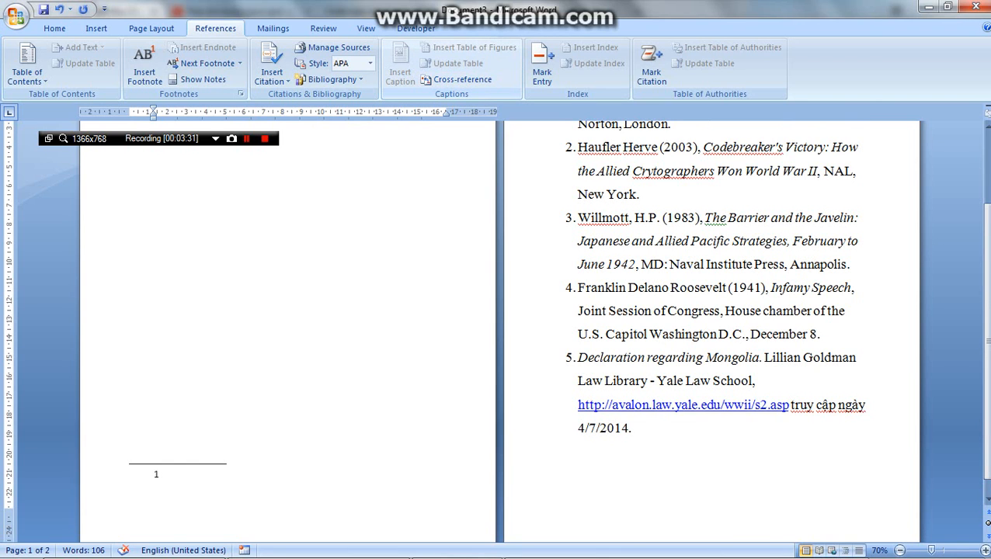
left_click(462, 80)
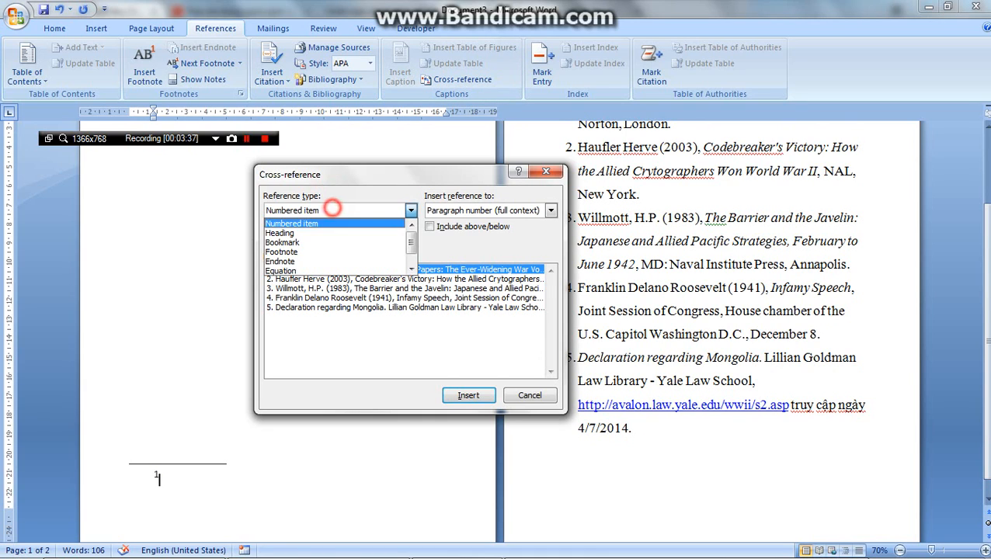
left_click(292, 223)
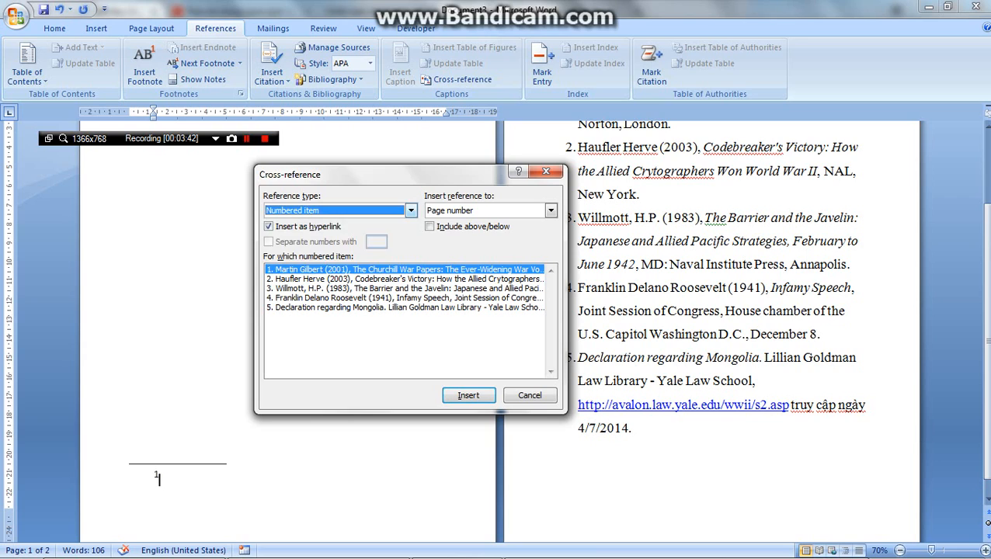
left_click(410, 210)
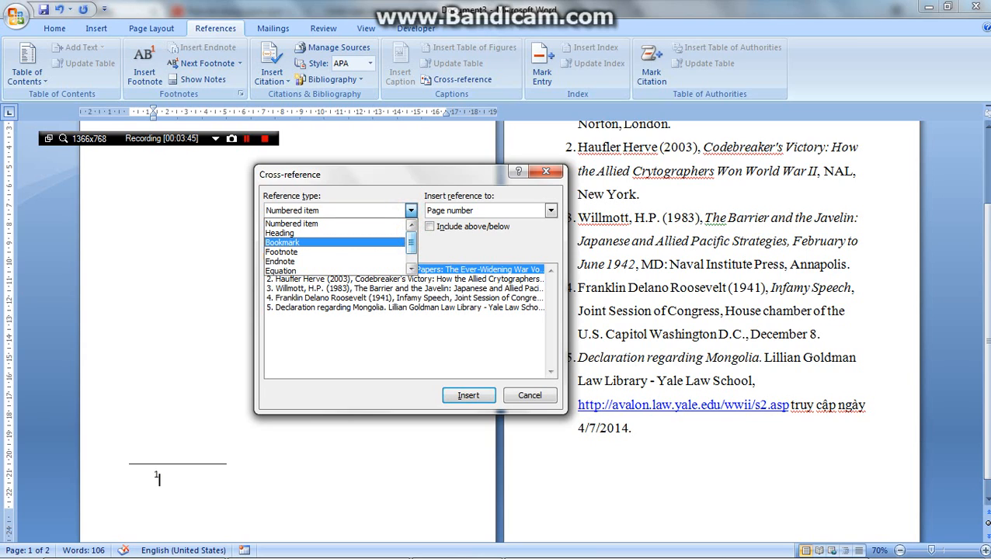
left_click(280, 232)
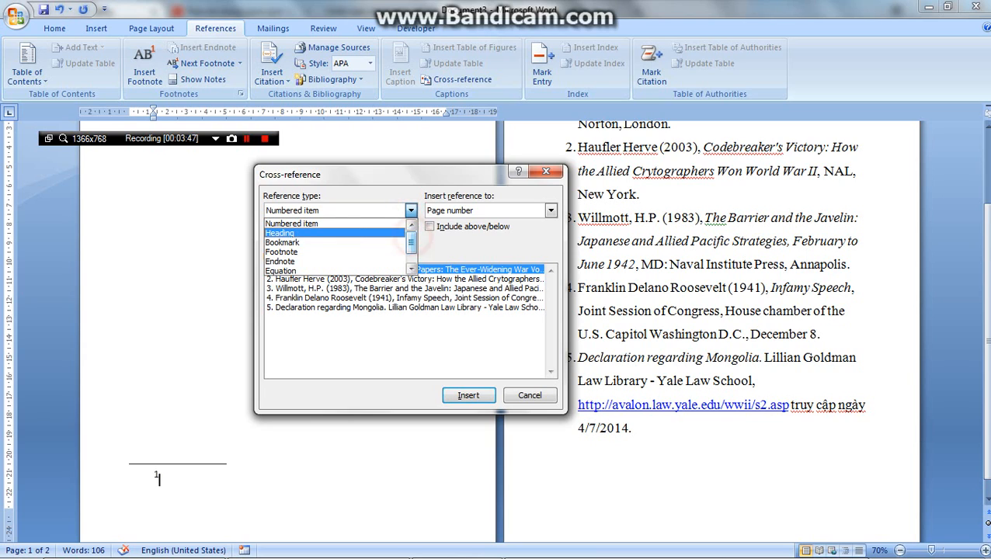
left_click(291, 223)
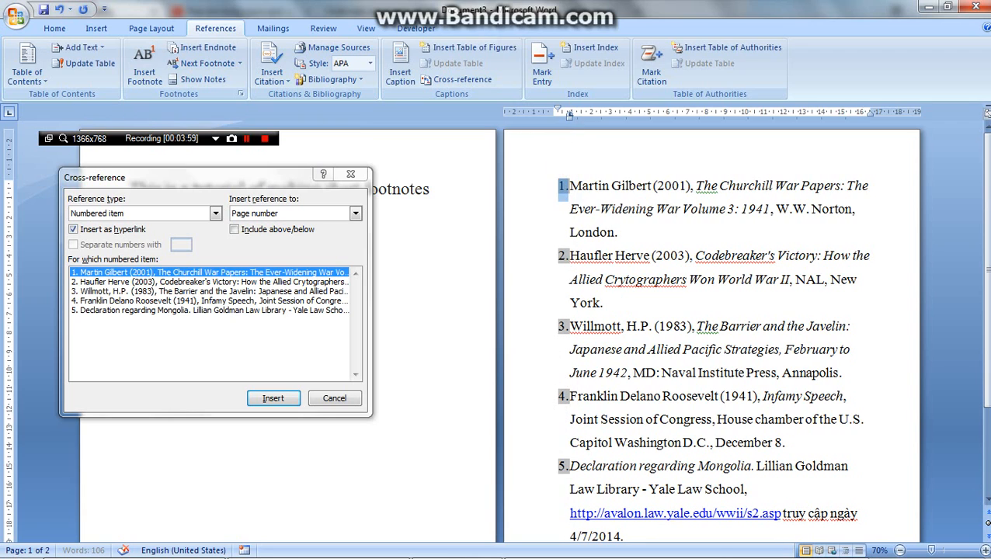
left_click(210, 291)
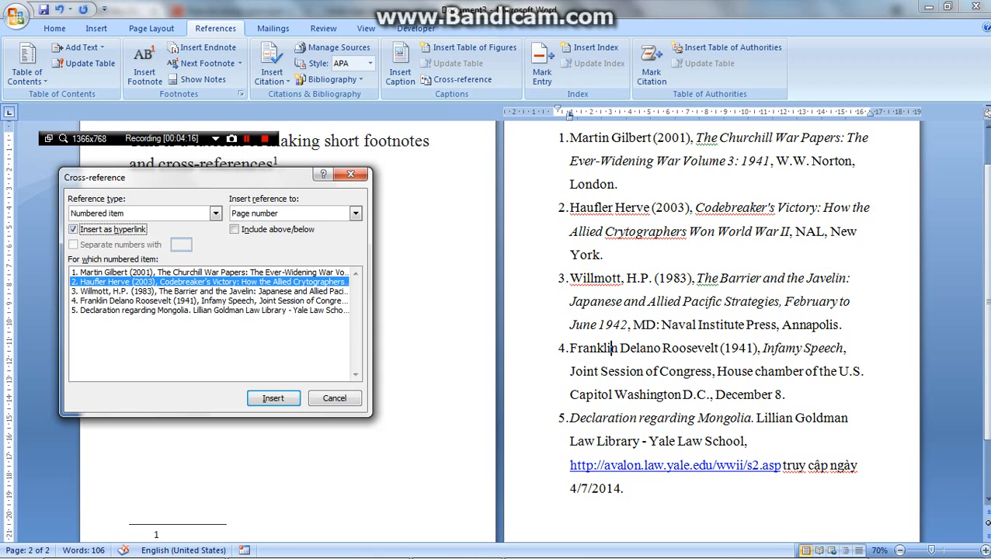
left_click(272, 398)
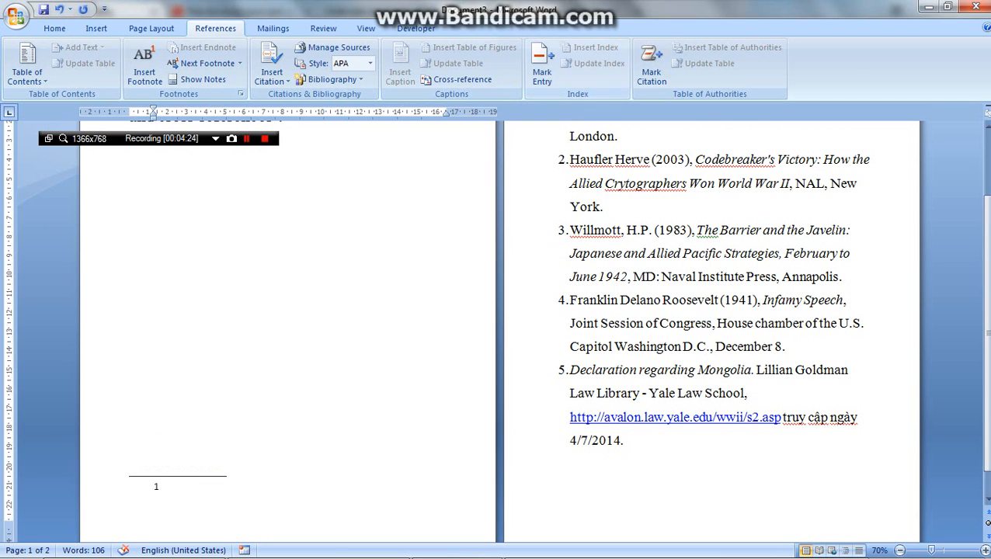
left_click(55, 26)
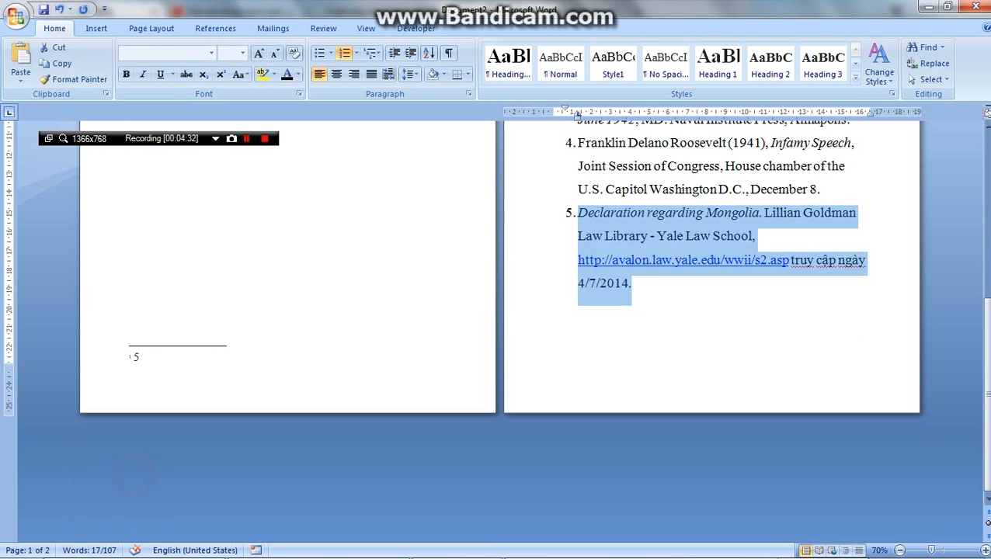
left_click(215, 28)
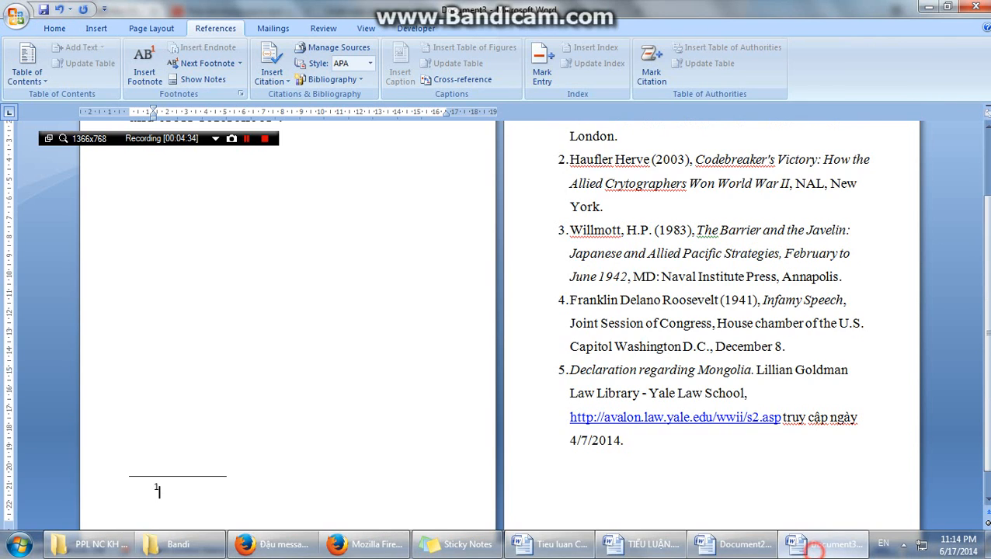
scroll("down", 3)
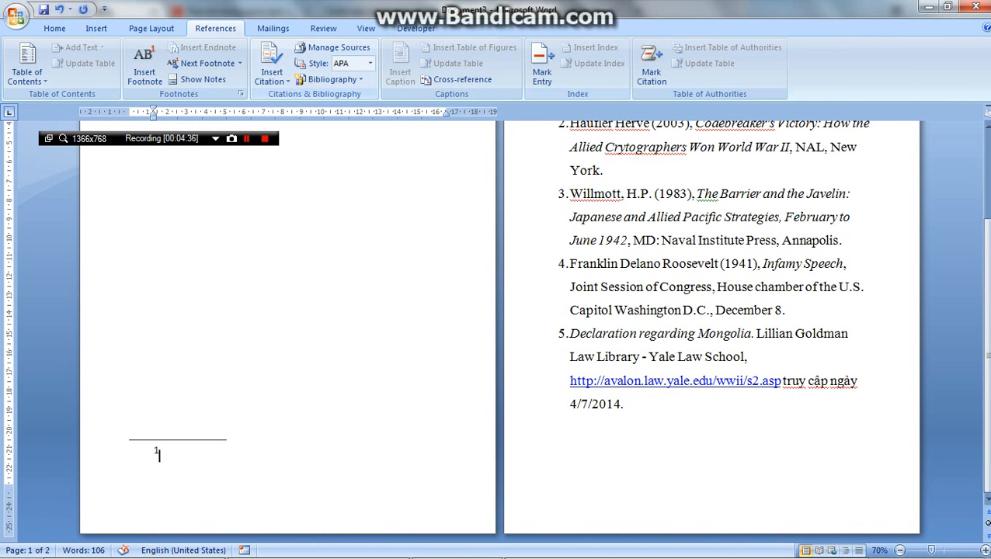
Set the cross-reference to target item 5, as a hyperlinked Paragraph number (full context).
left_click(434, 79)
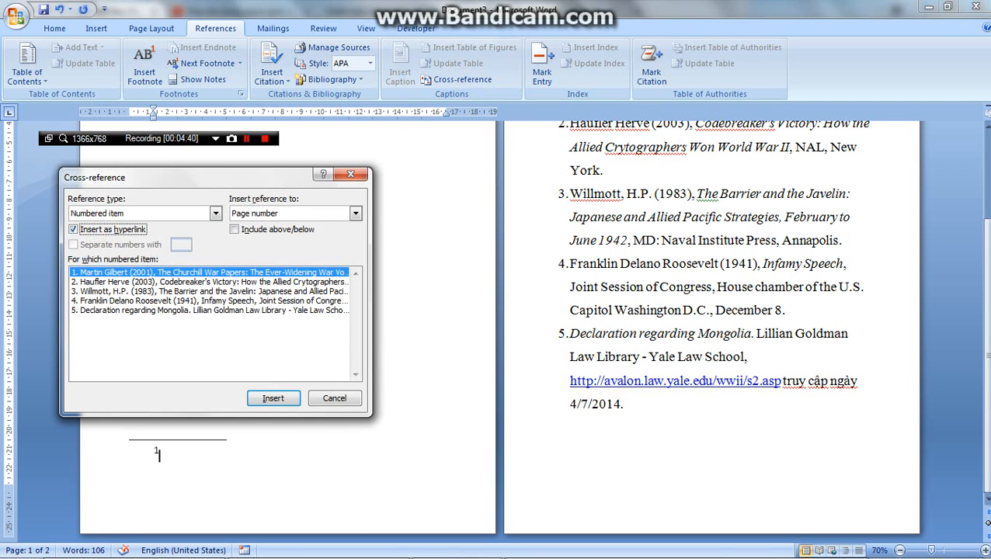
left_click(205, 310)
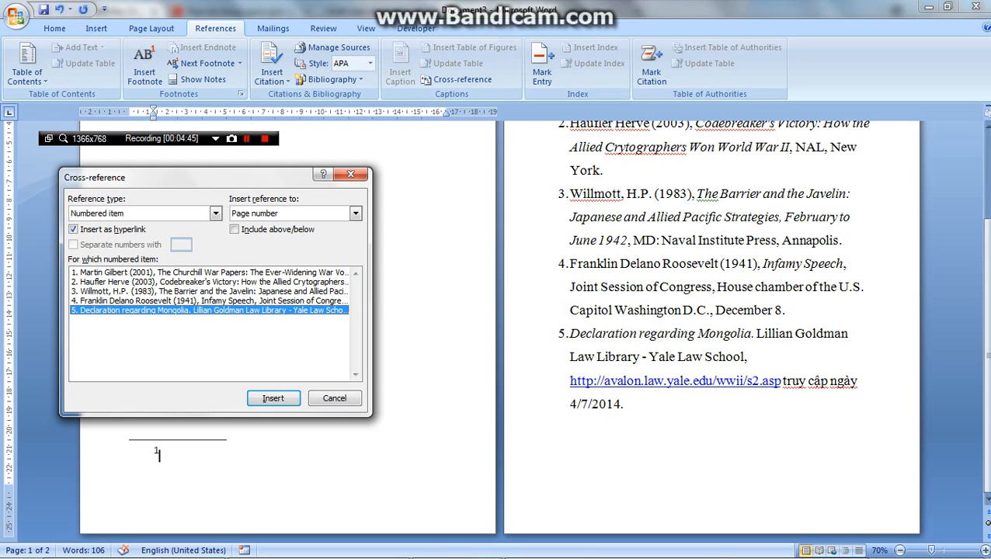
left_click(292, 213)
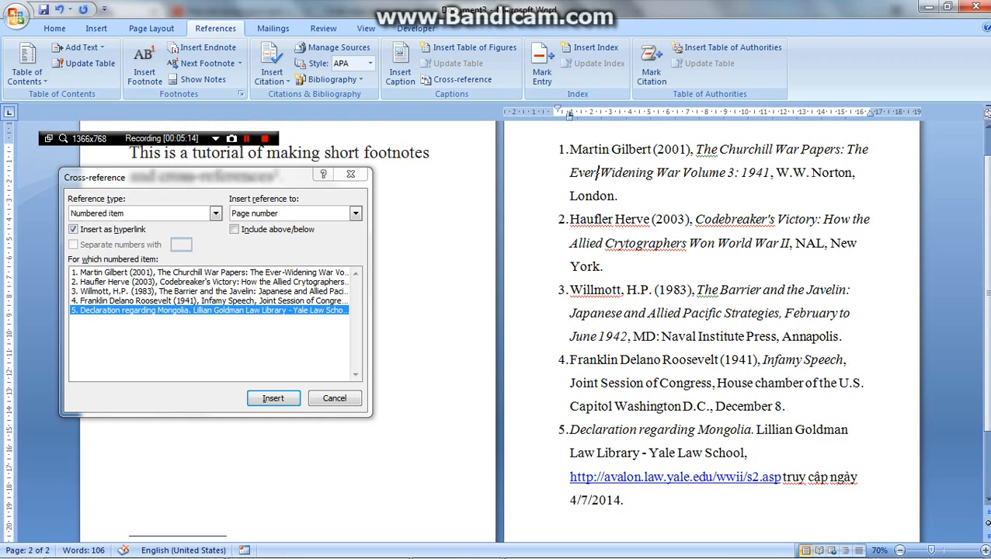
left_click(355, 213)
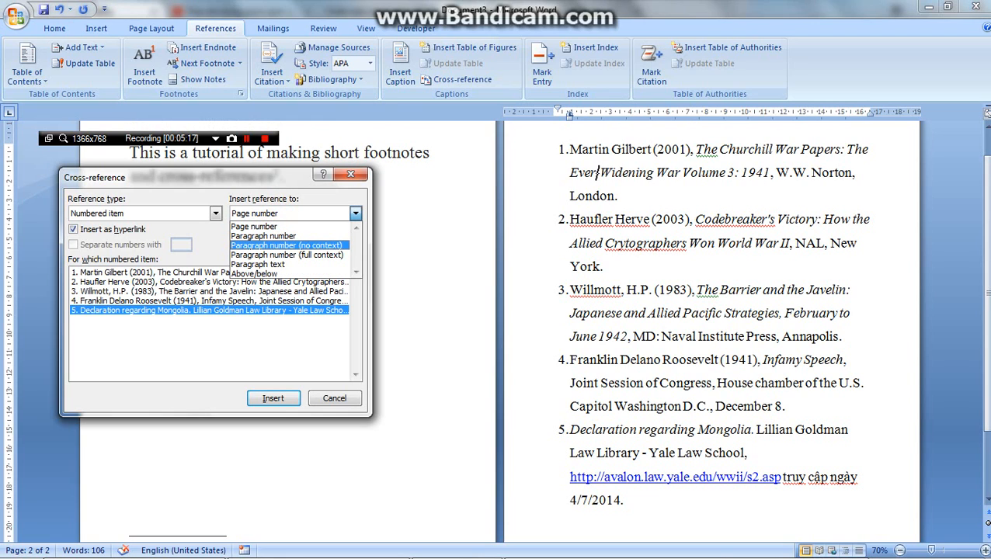
left_click(289, 254)
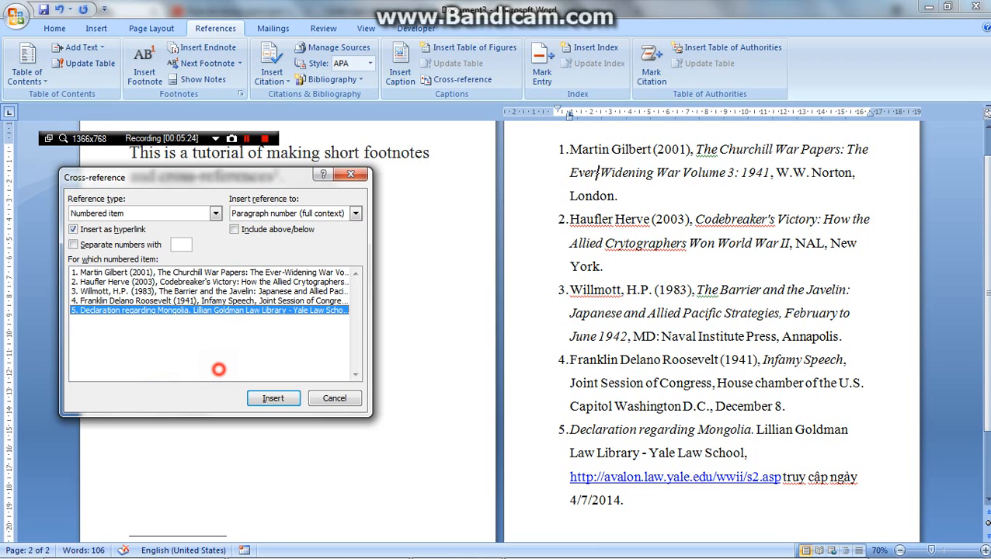
left_click(273, 398)
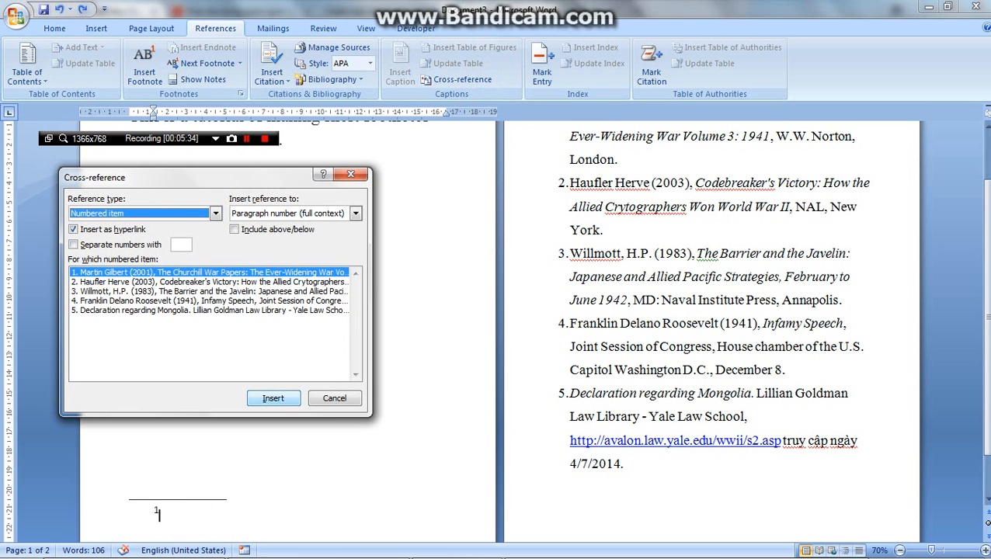
Replace the mistaken item 1 reference with item 5, Declaration regarding Mongolia, in footnote 1.
left_click(273, 397)
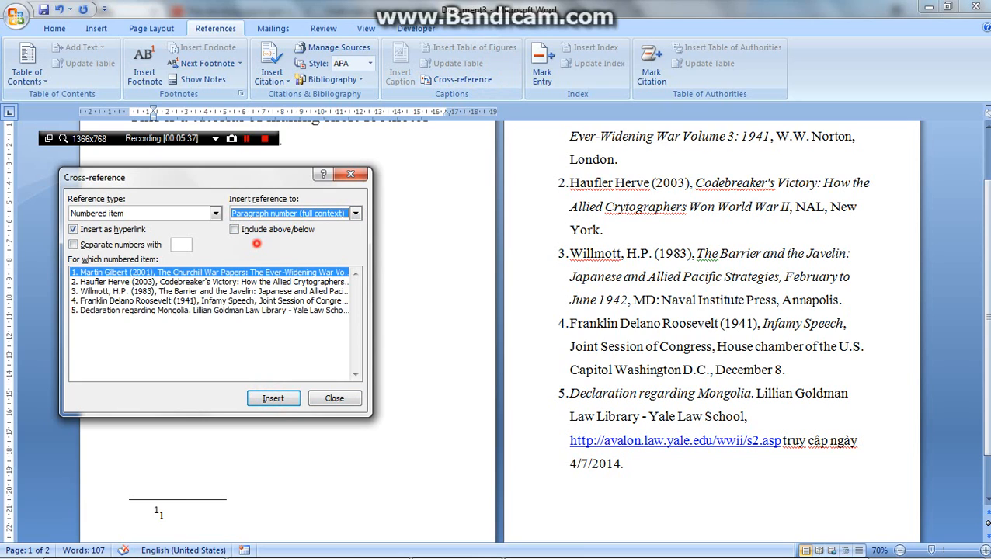
left_click(355, 212)
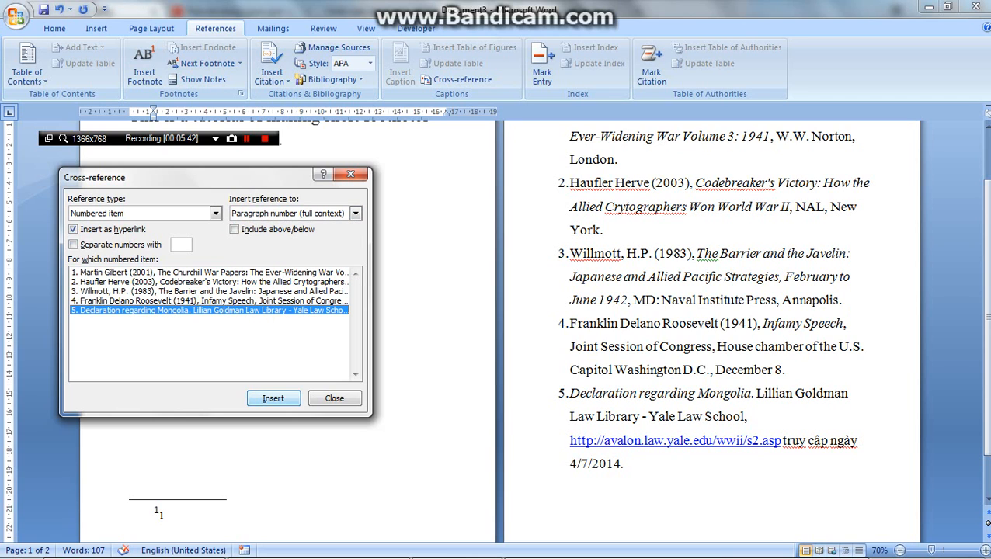
left_click(335, 398)
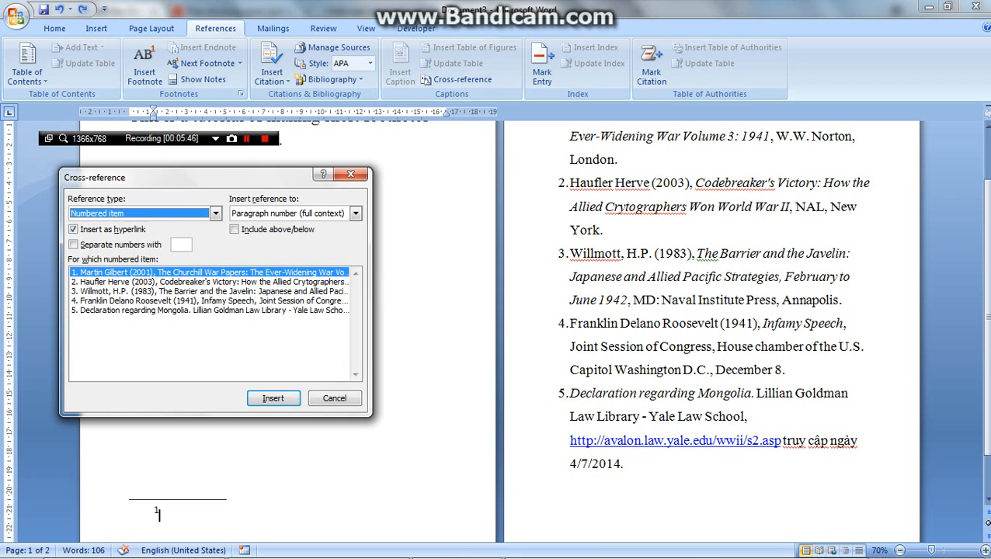
left_click(210, 310)
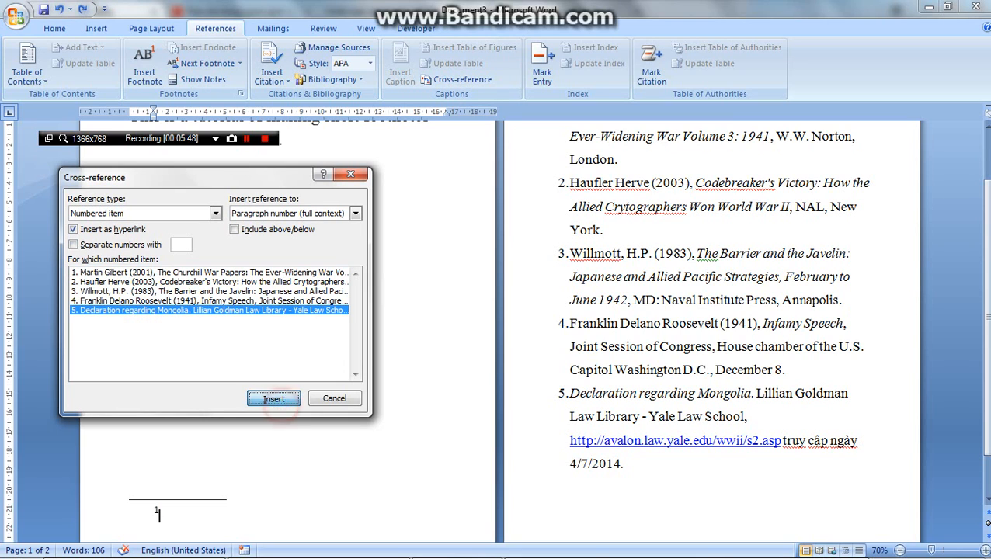
left_click(273, 397)
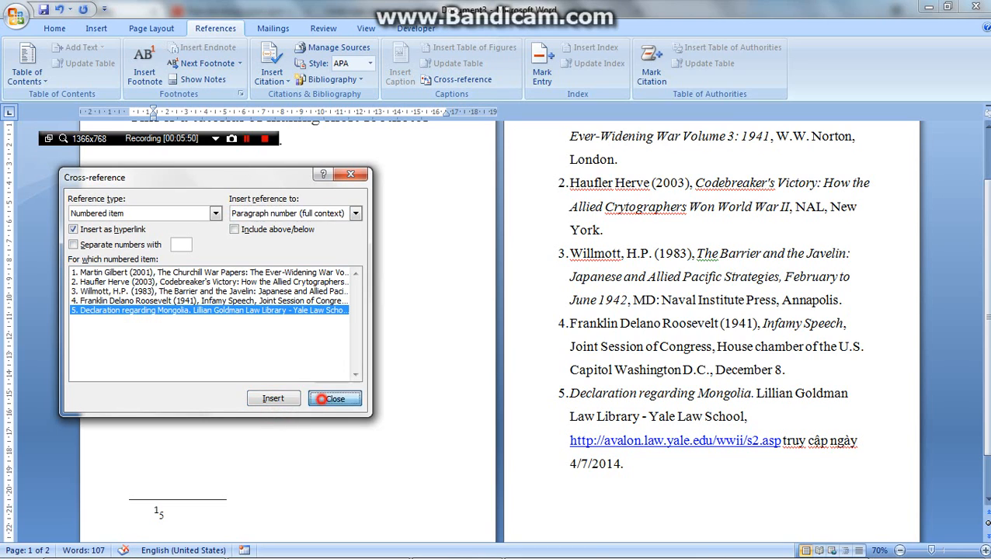
left_click(336, 398)
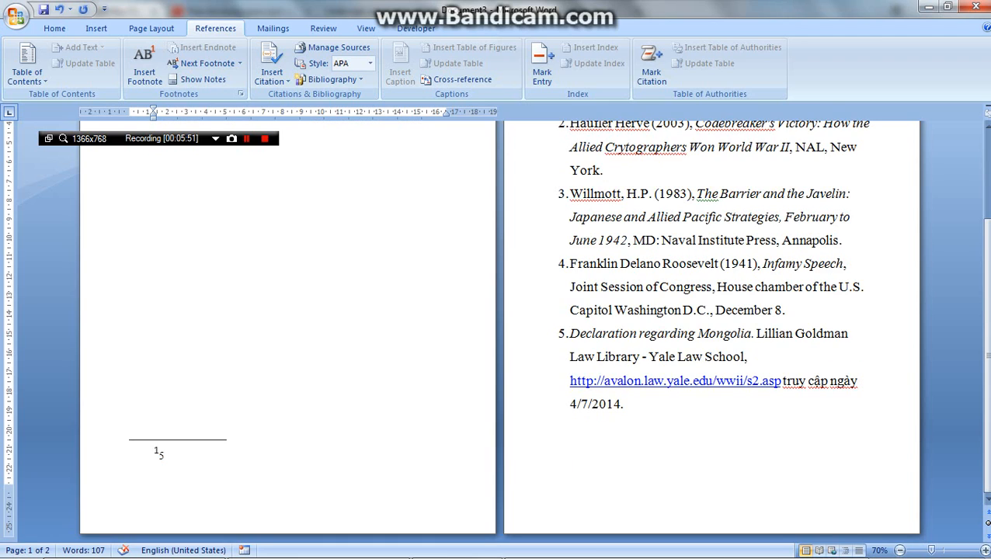
mouse_move(158, 457)
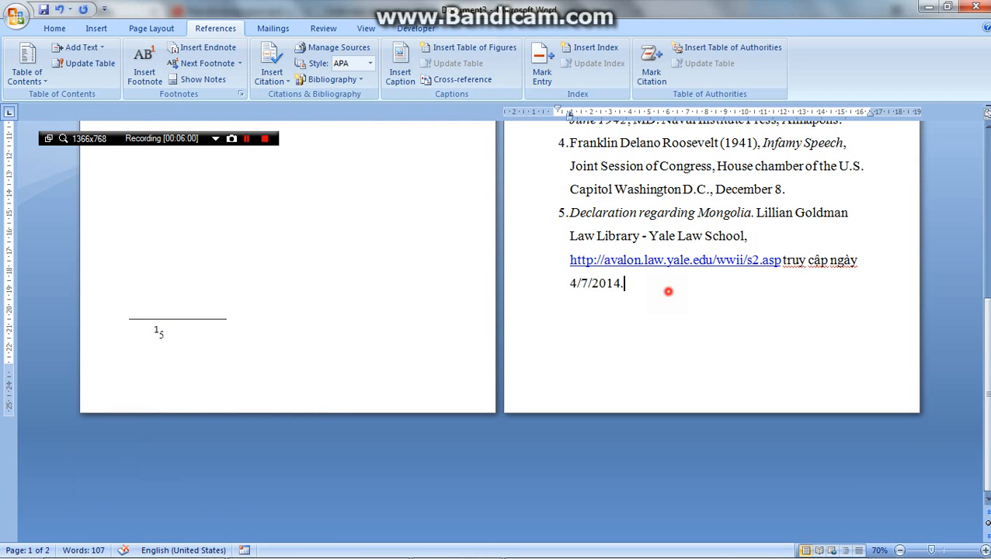
scroll("up", 3)
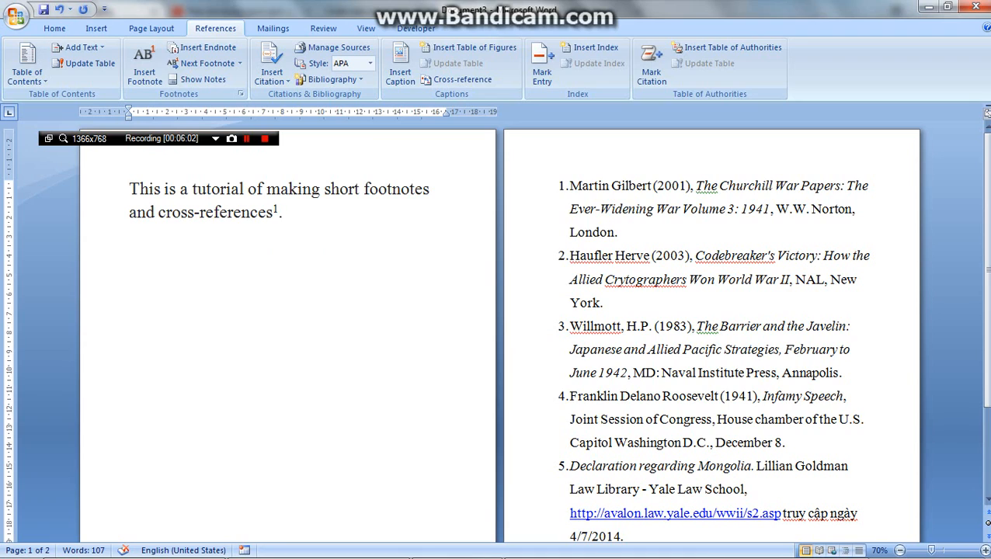